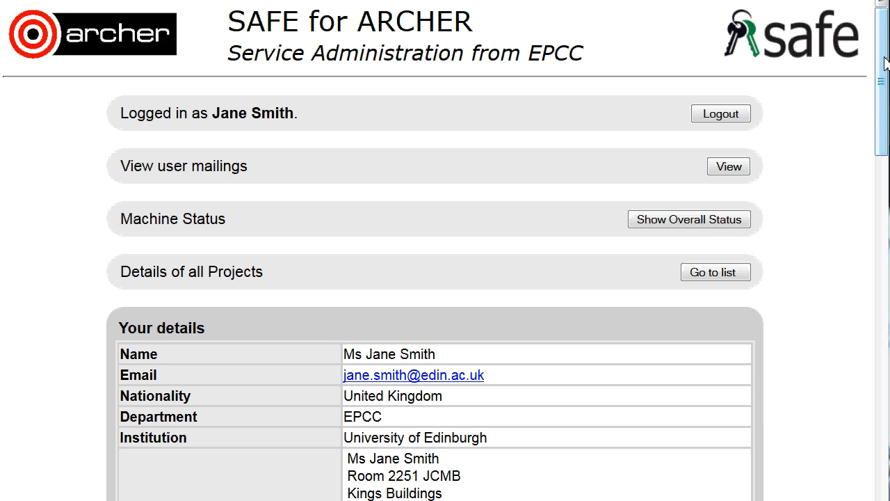
Go to the Report Generator from the SAFE for ARCHER main page.
scroll(down, 3)
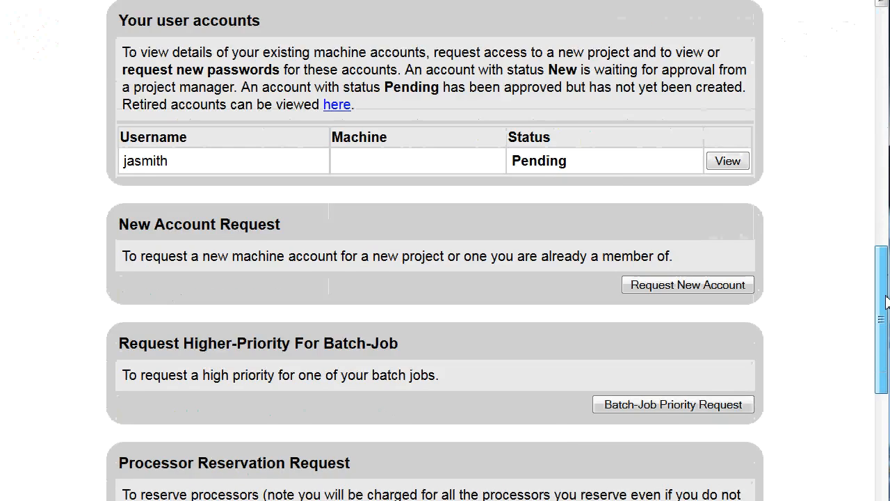
scroll(down, 3)
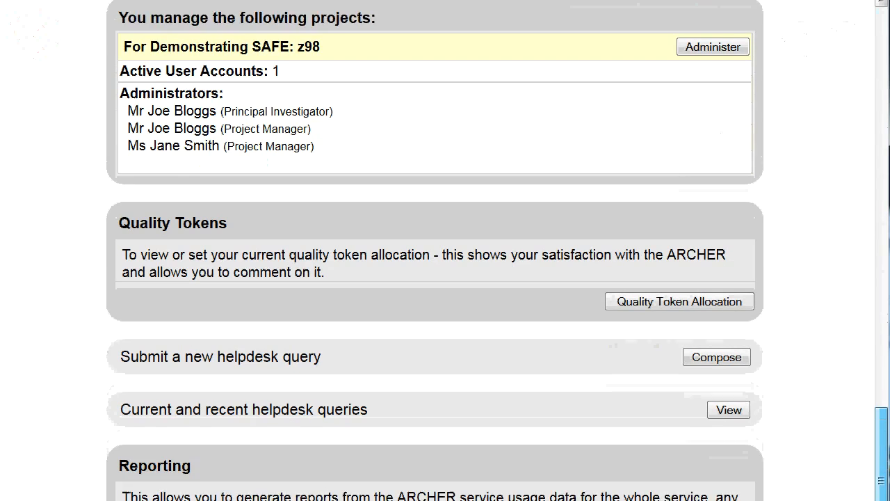
scroll(down, 3)
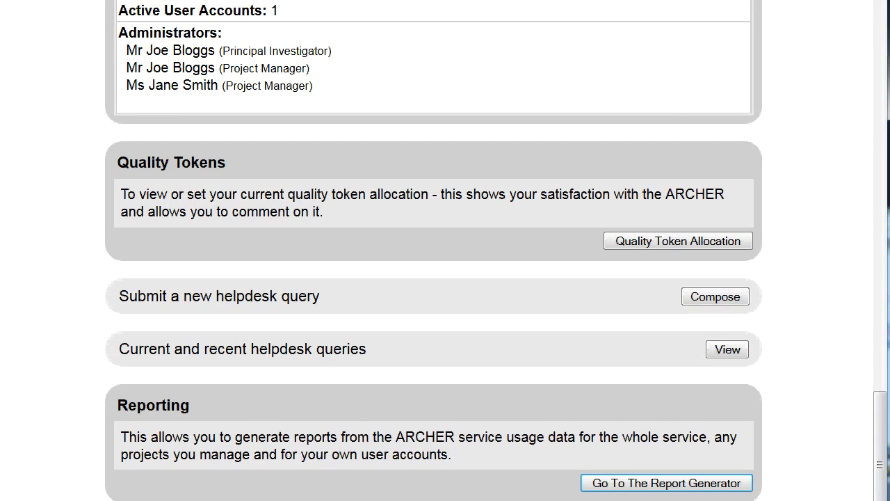
mouse_move(345, 448)
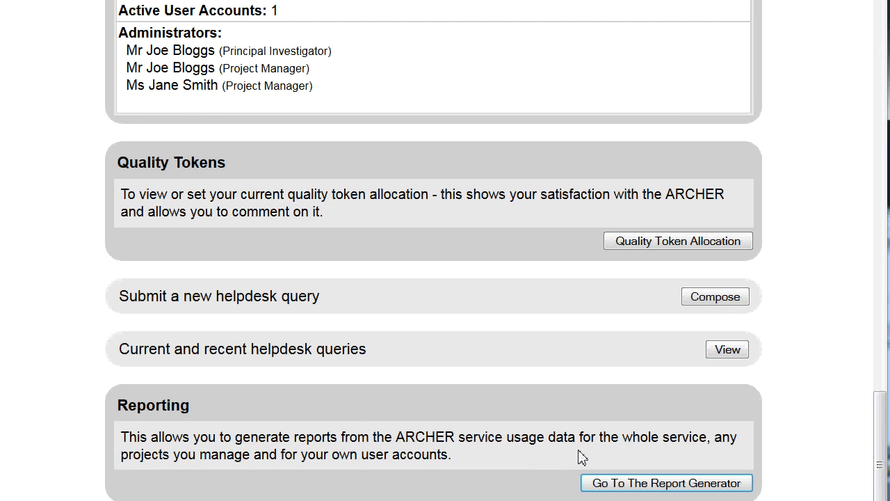
mouse_move(712, 459)
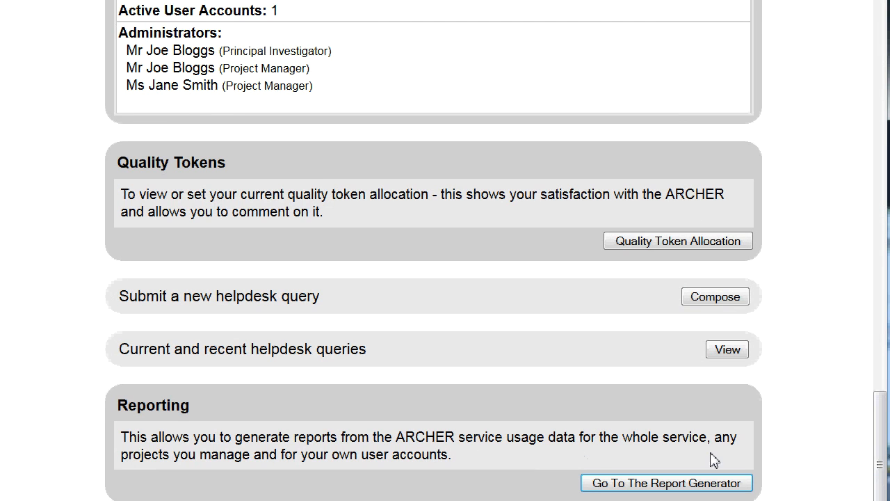
mouse_move(303, 490)
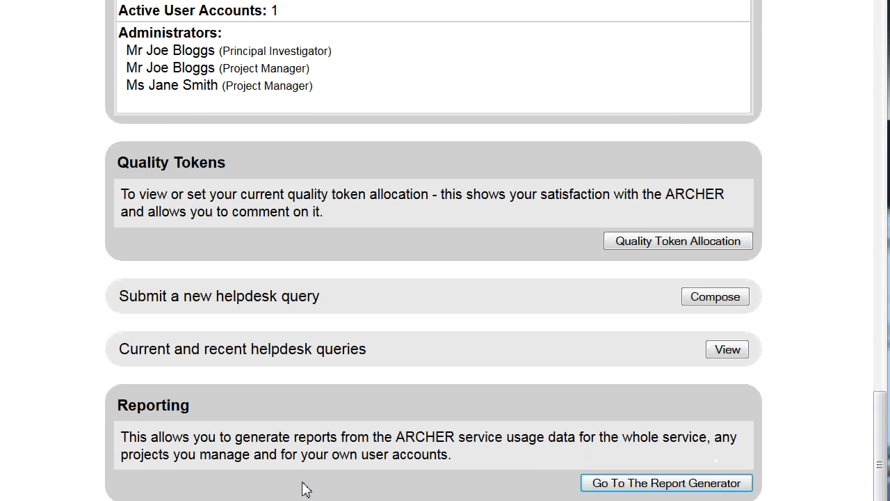
mouse_move(481, 486)
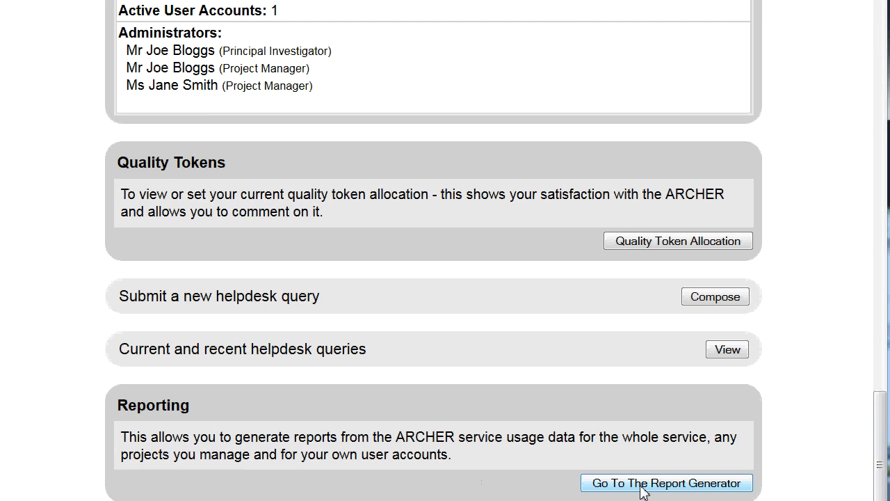
click(665, 483)
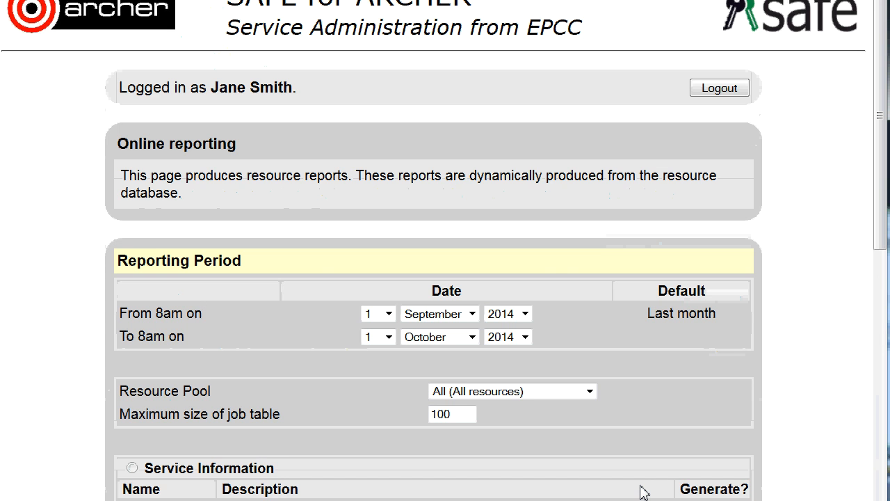
mouse_move(89, 316)
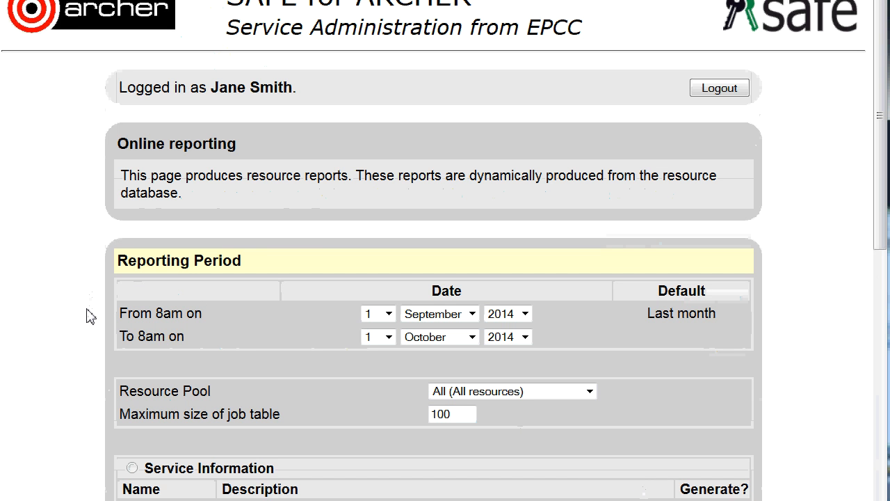
mouse_move(659, 339)
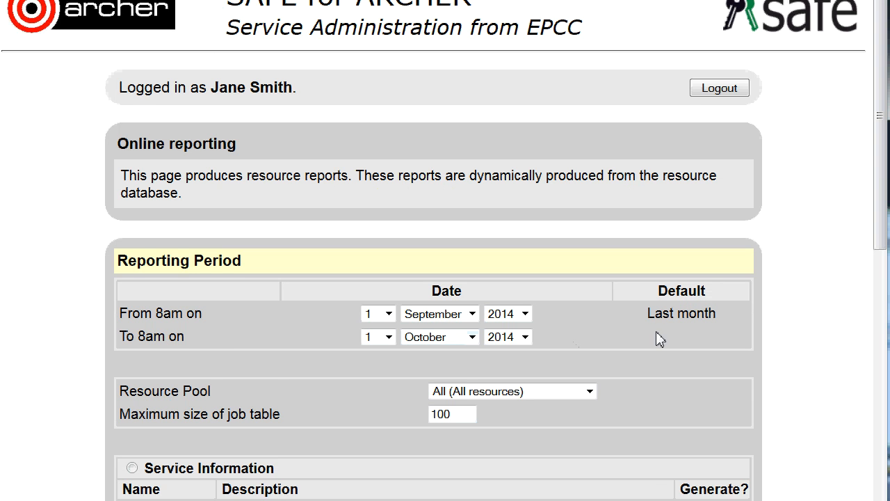
Choose Service Information reports with usage, users and quality rating ticked.
scroll(down, 3)
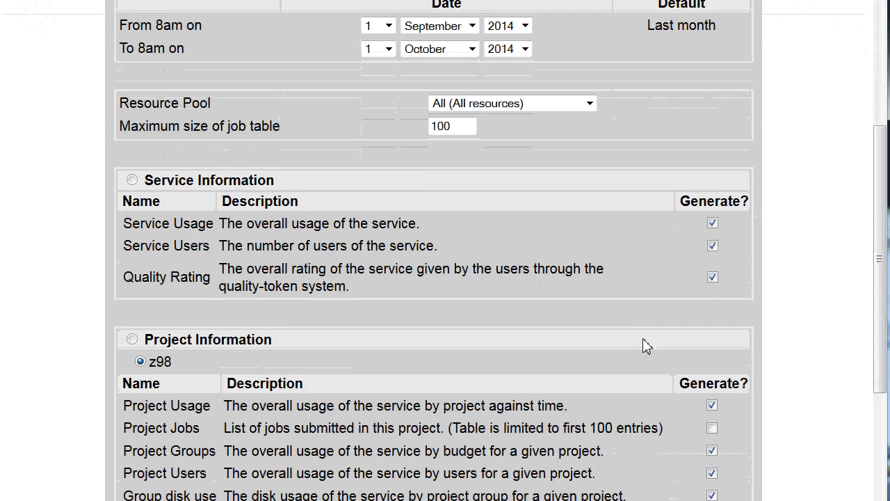
mouse_move(95, 260)
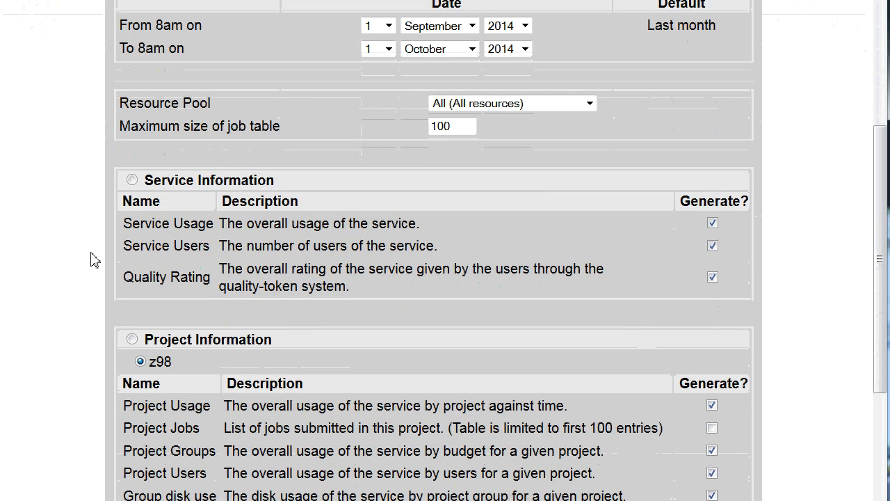
click(133, 181)
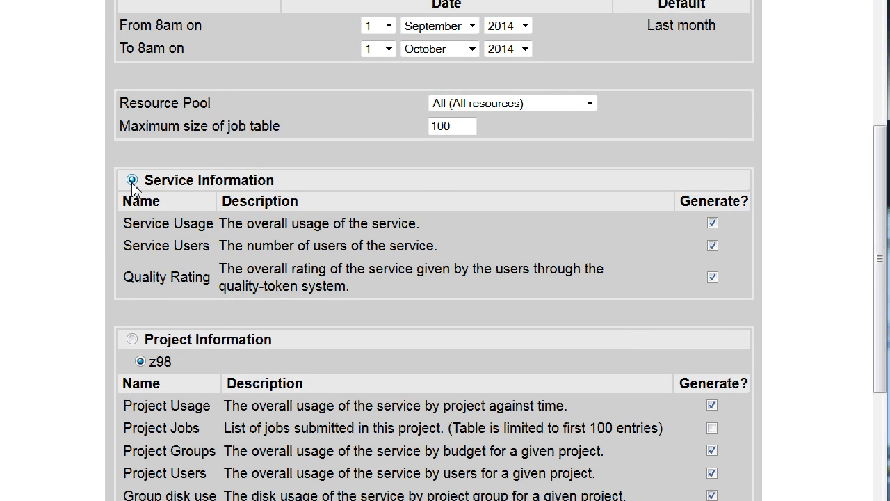
click(132, 180)
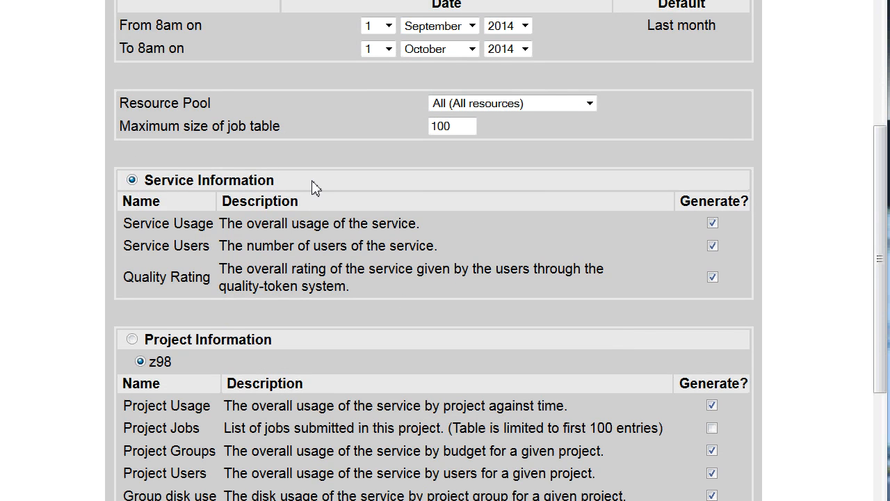
mouse_move(417, 192)
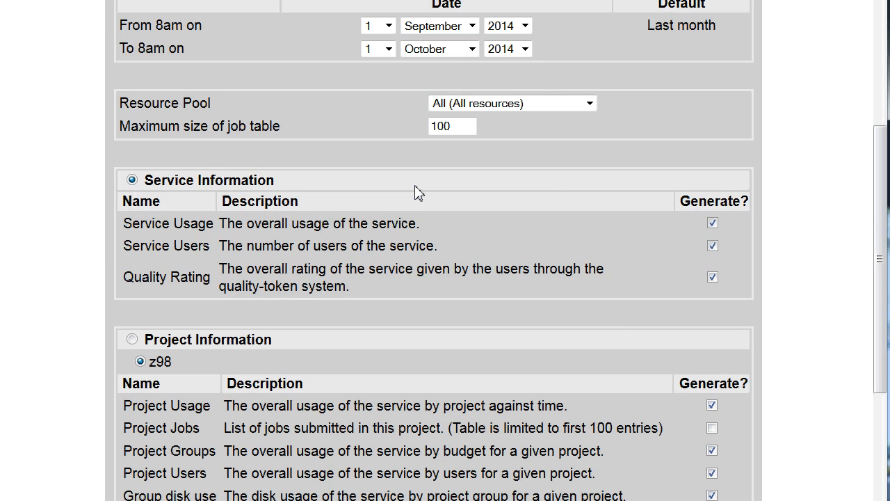
mouse_move(728, 229)
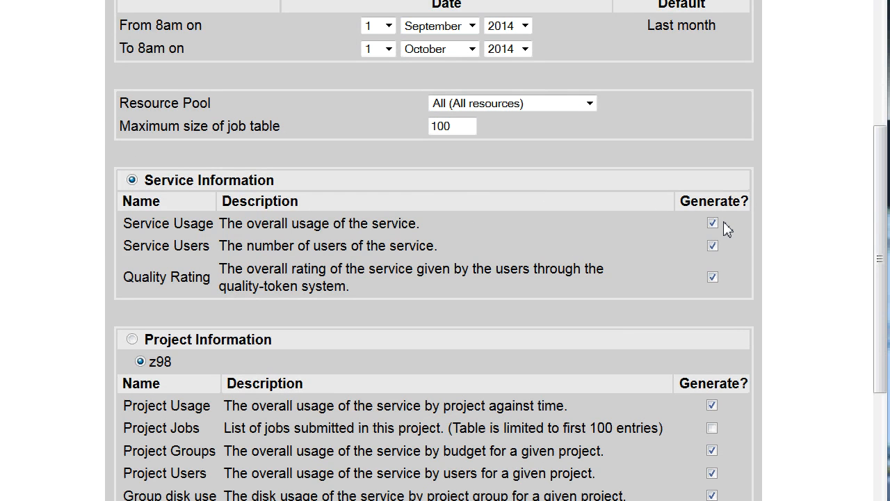
mouse_move(738, 244)
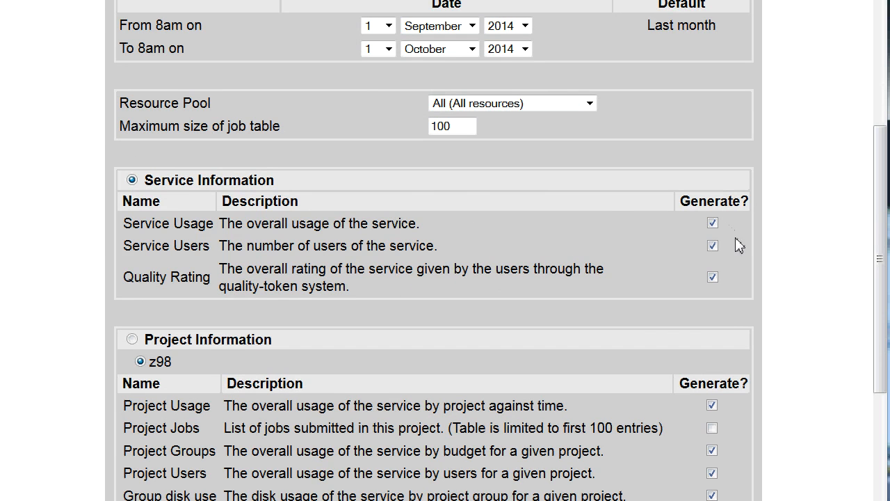
mouse_move(736, 288)
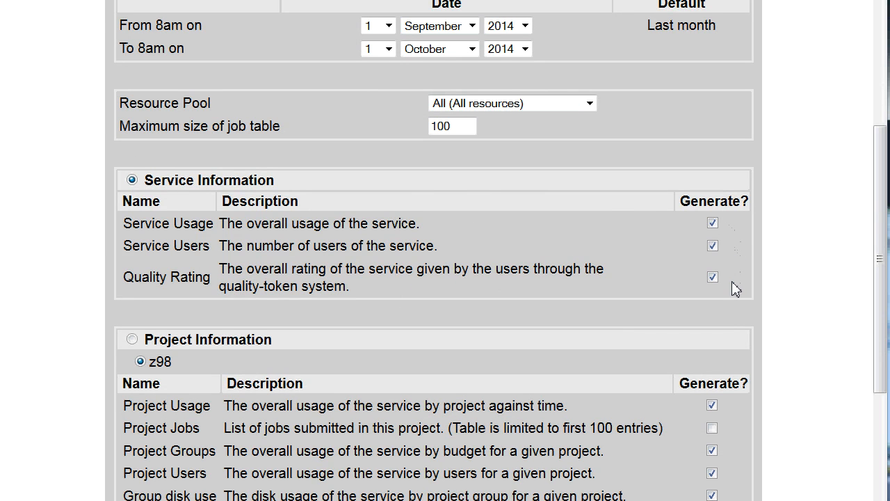
scroll(down, 3)
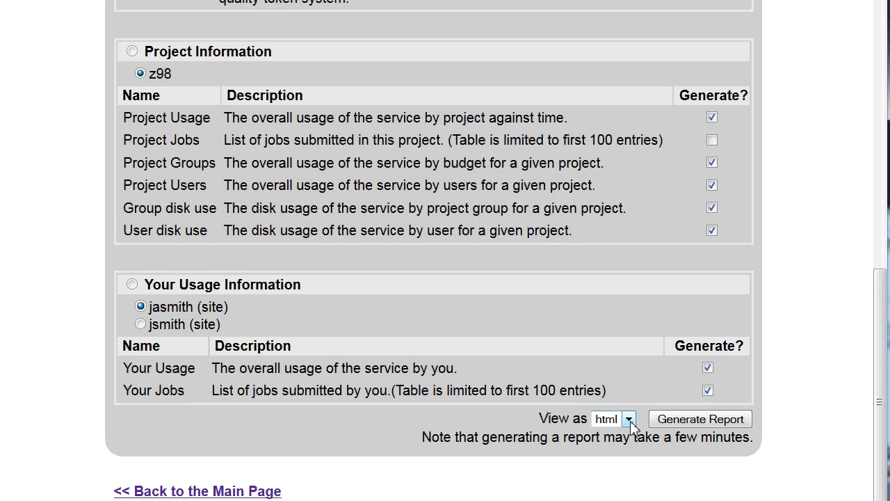
click(610, 417)
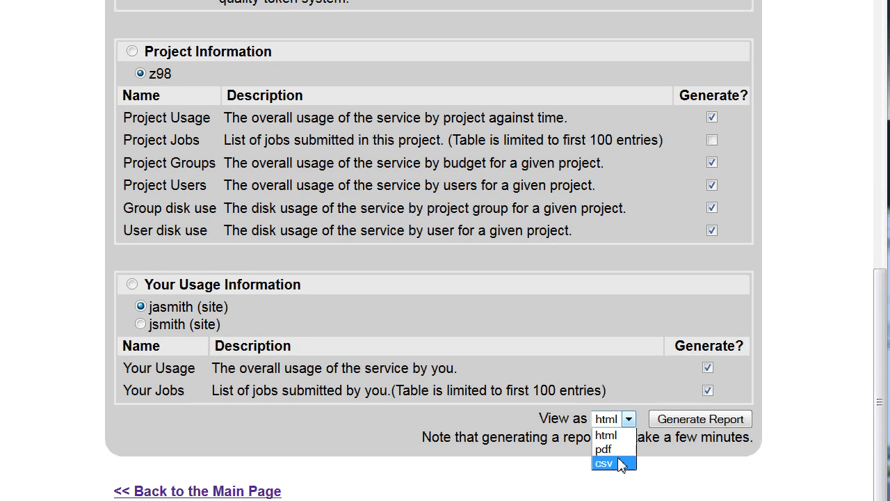
mouse_move(621, 473)
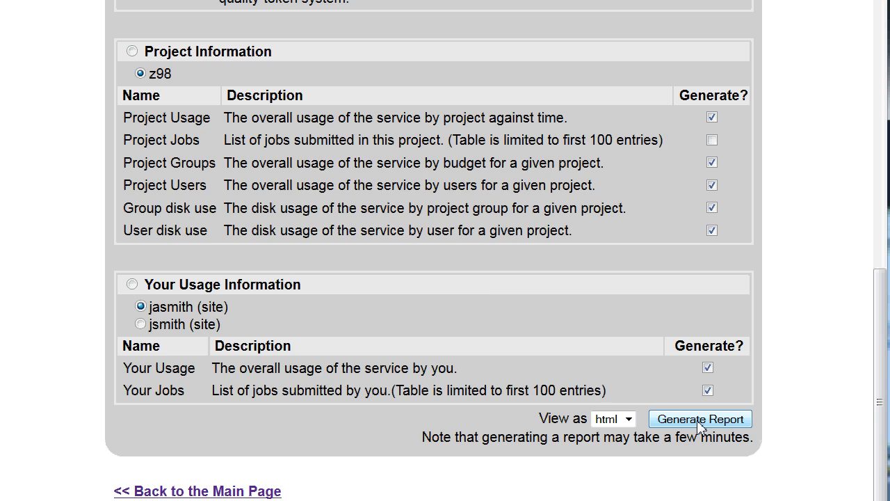
click(700, 417)
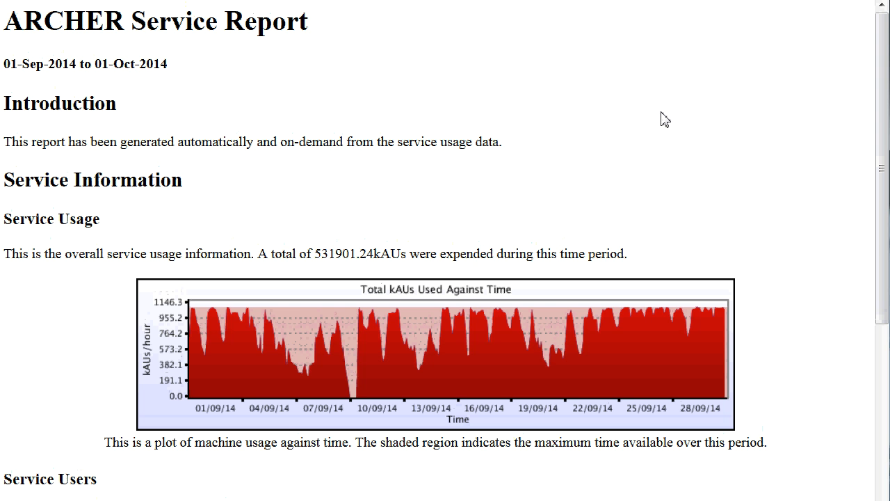
mouse_move(670, 118)
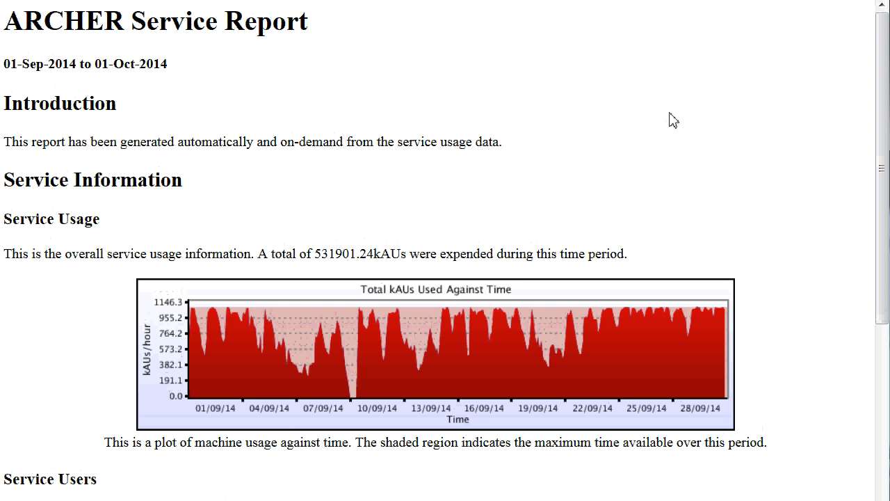
mouse_move(231, 206)
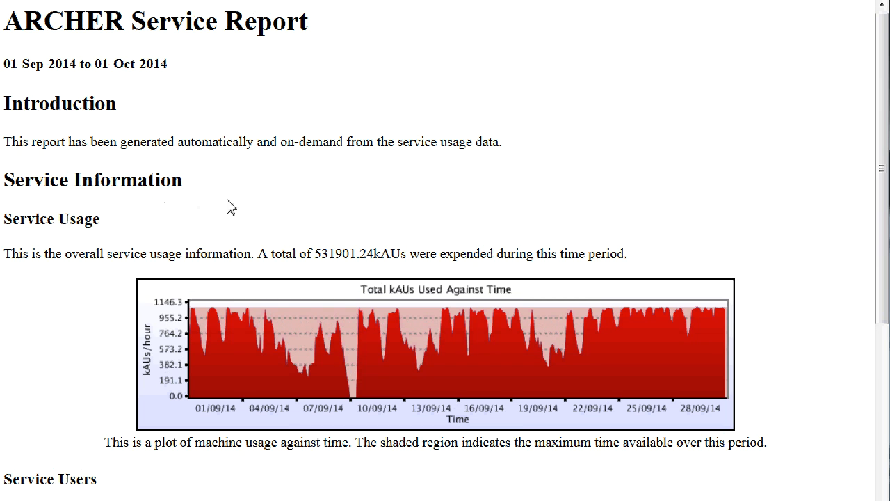
mouse_move(116, 429)
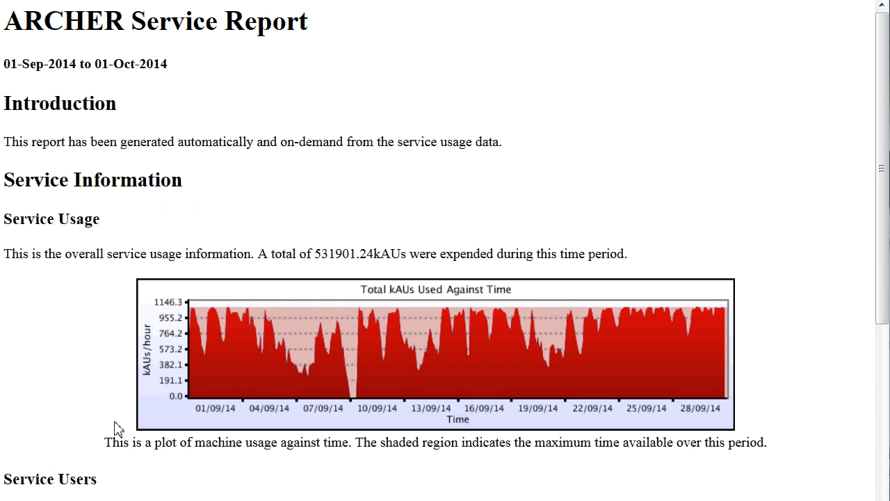
mouse_move(866, 119)
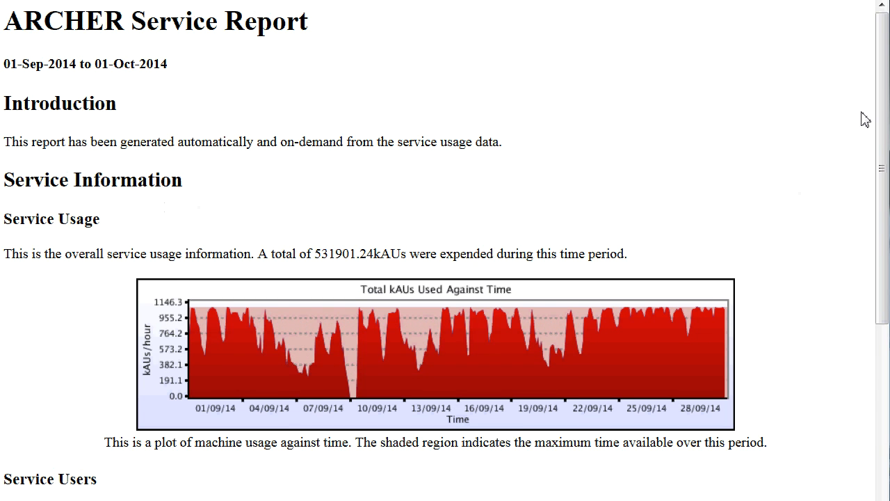
Scroll past the Service Usage and Service Users plots down to the Quality Tokens plot.
scroll(down, 3)
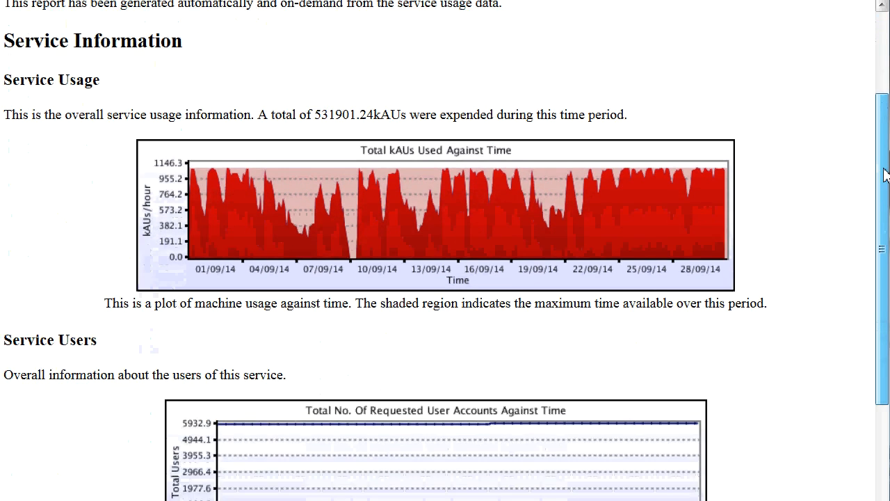
scroll(down, 3)
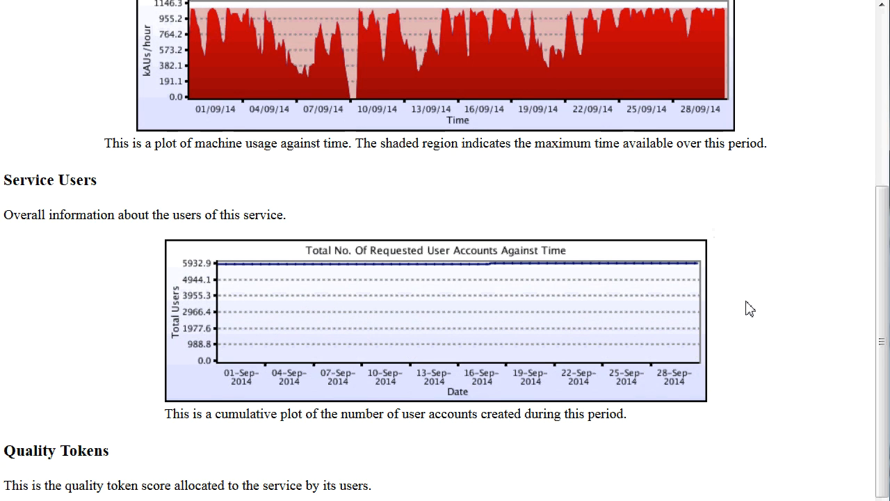
mouse_move(883, 209)
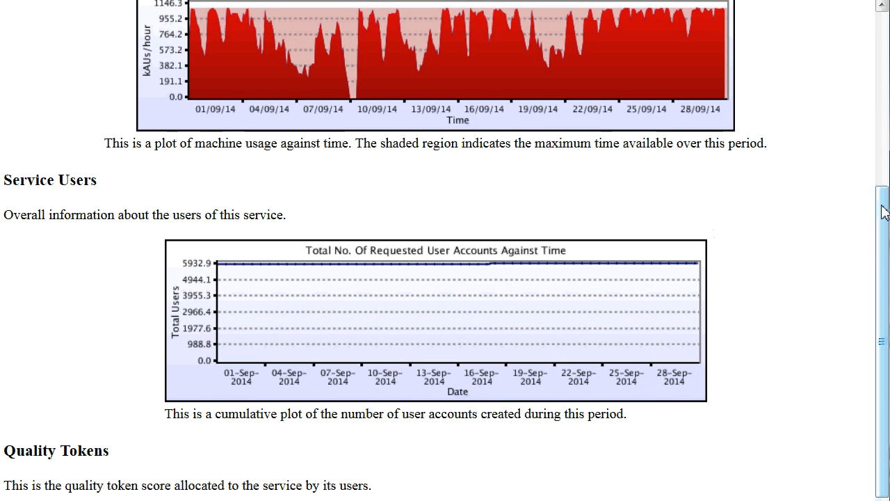
scroll(down, 3)
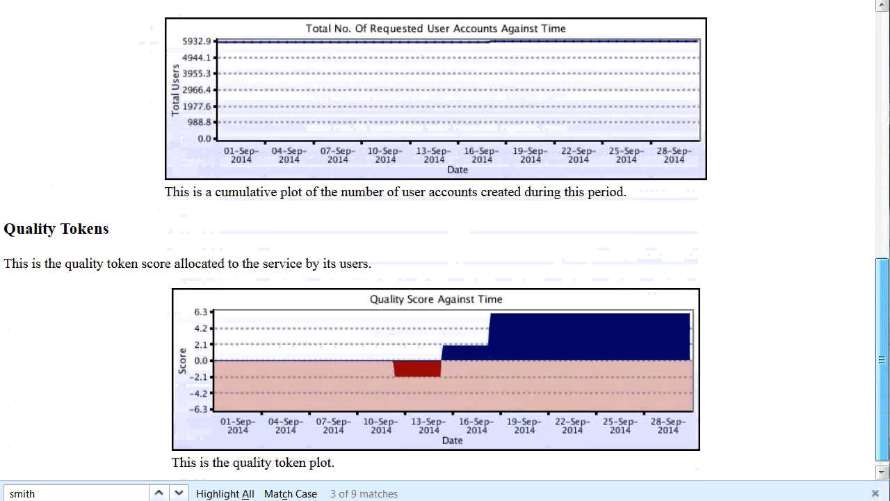
scroll(down, 3)
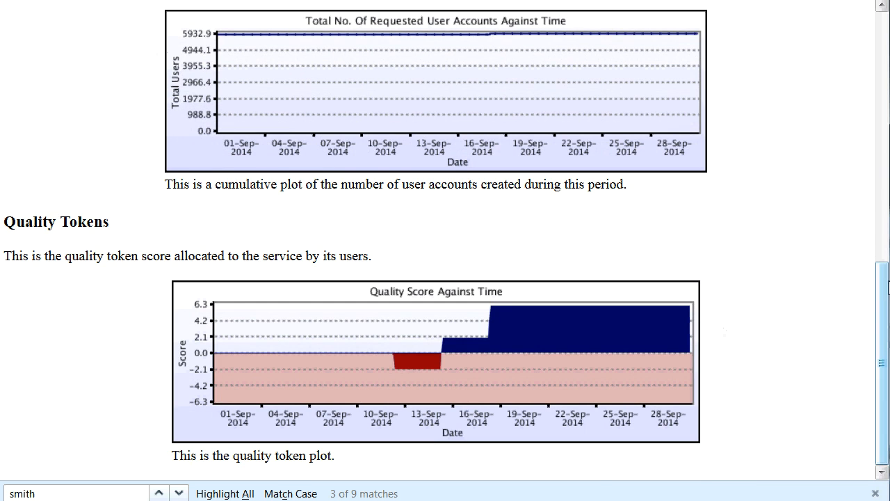
scroll(down, 3)
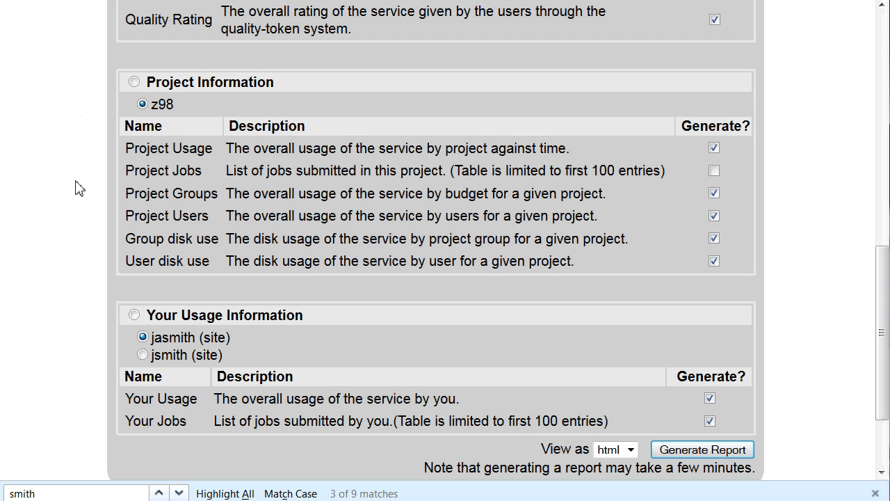
Choose Your Usage Information with Your Usage and Your Jobs ticked, html view, and generate the report.
click(134, 315)
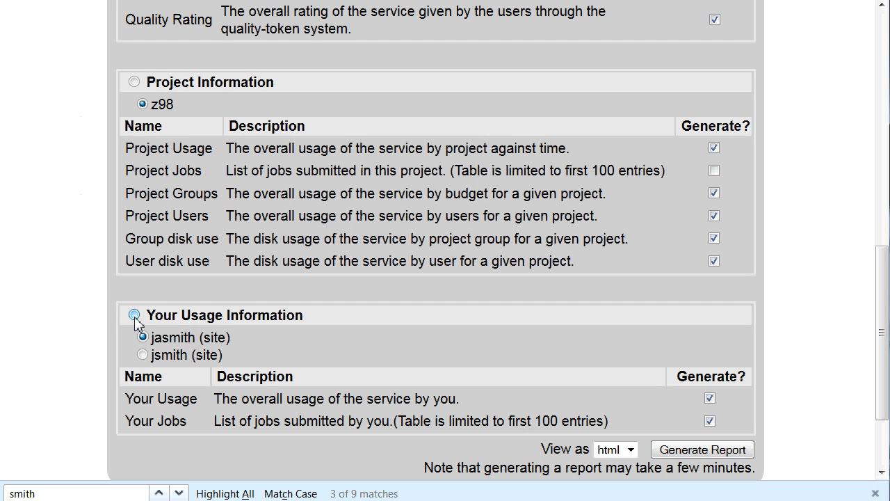
click(134, 314)
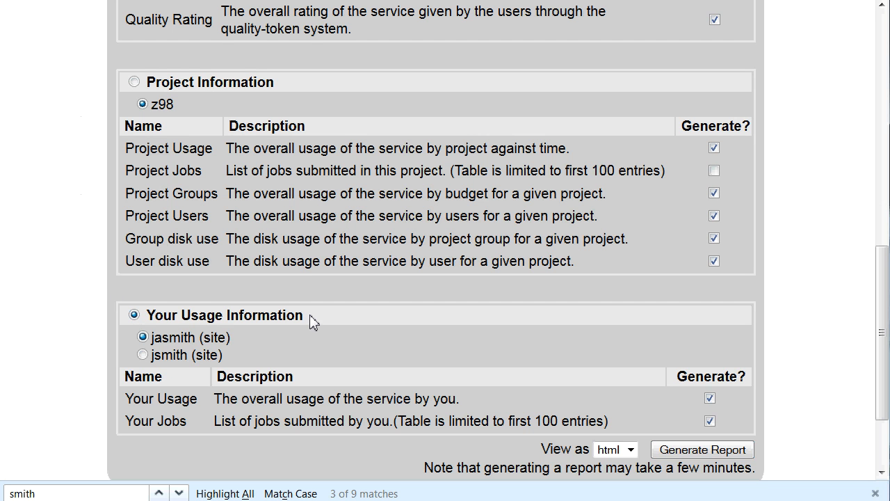
mouse_move(158, 417)
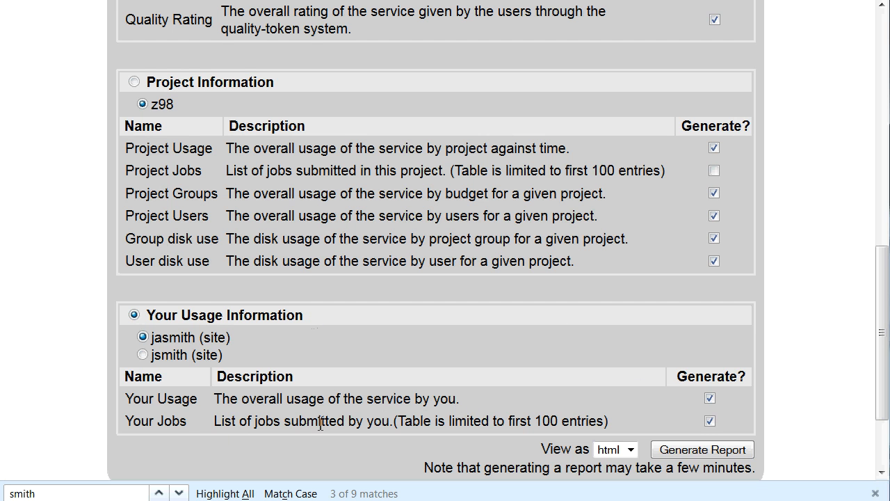
mouse_move(375, 442)
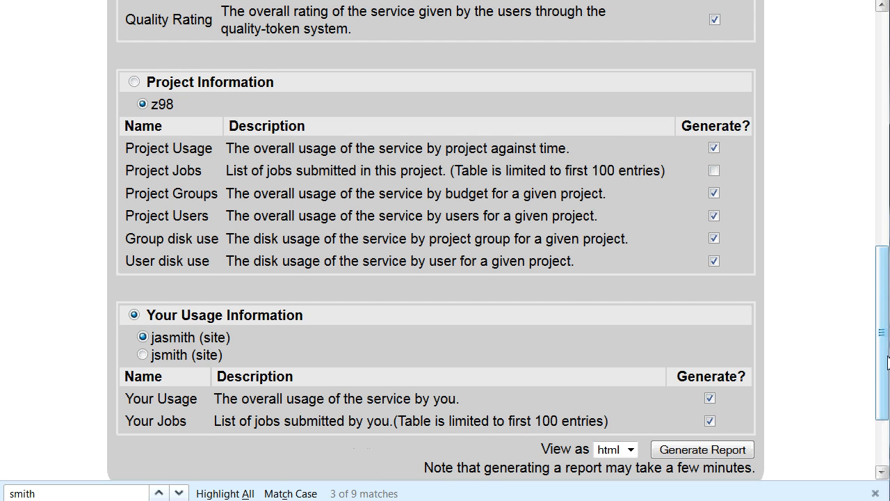
scroll(down, 3)
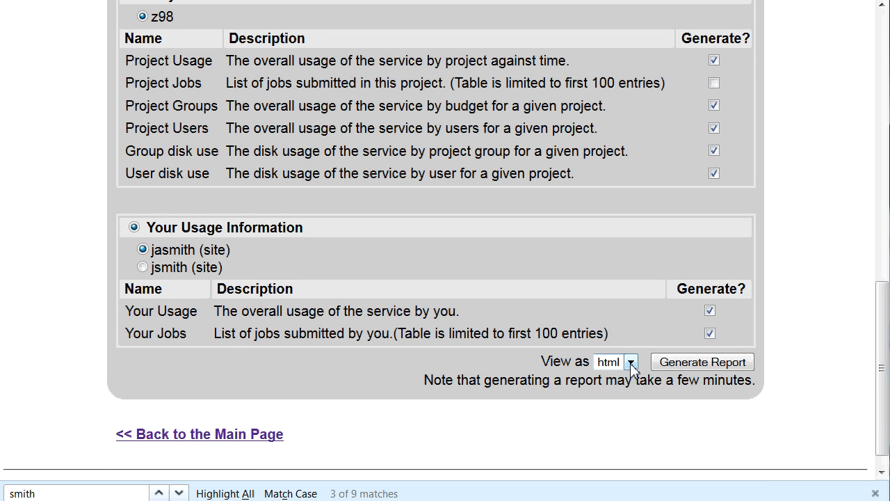
mouse_move(701, 361)
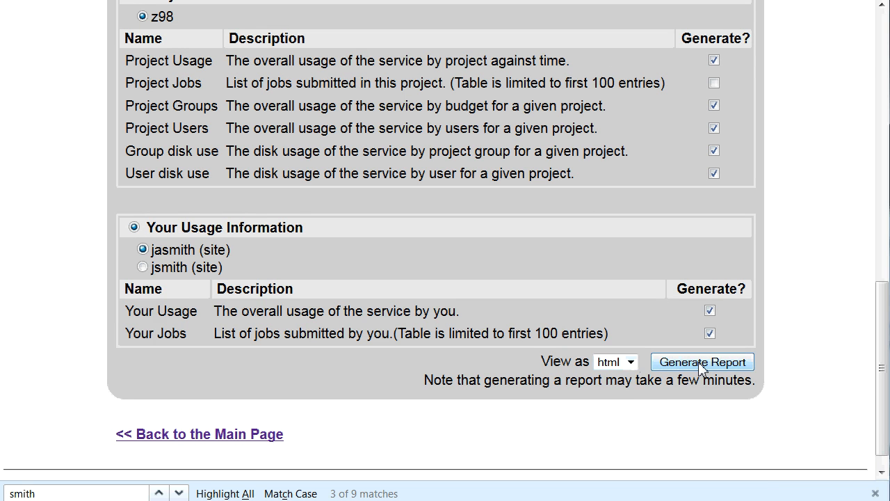
click(702, 362)
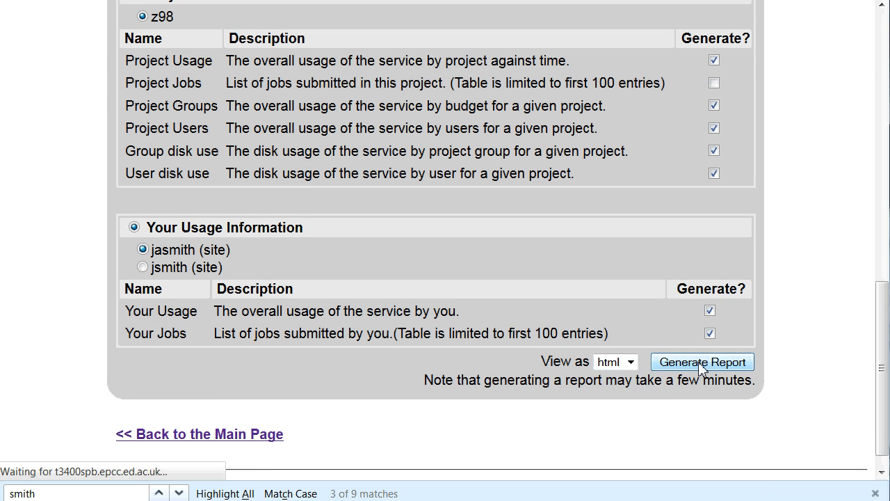
click(703, 362)
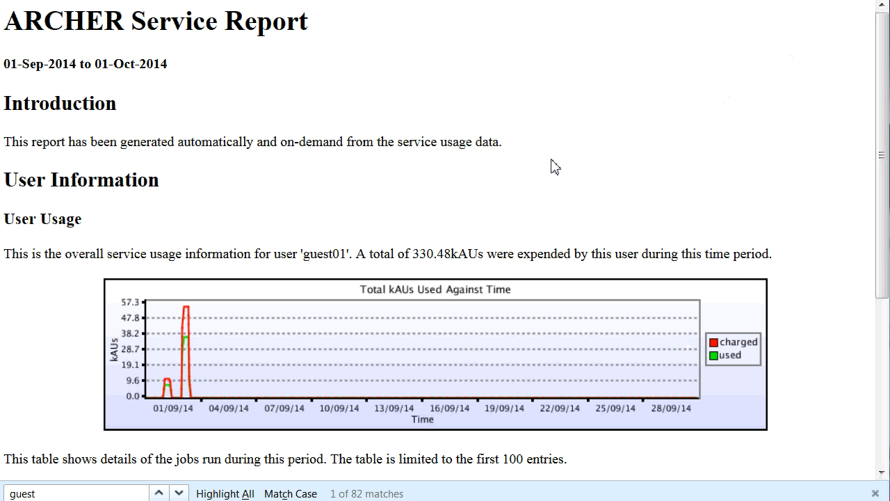
mouse_move(852, 164)
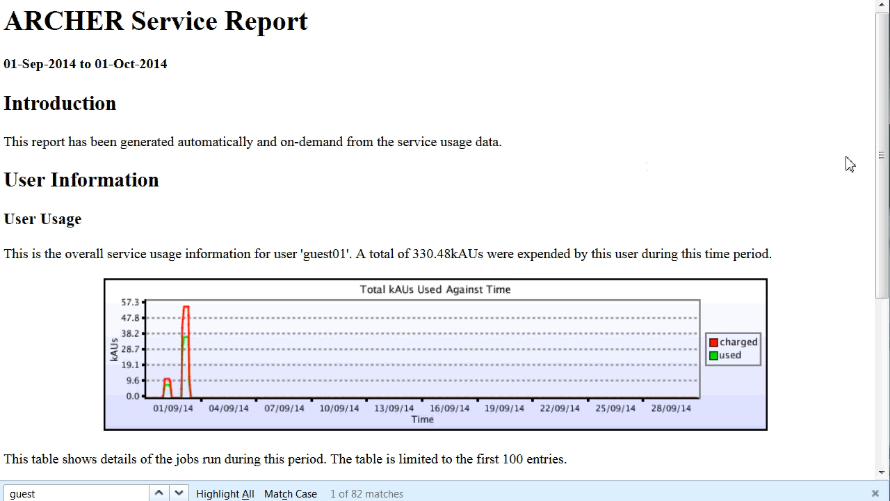
Scroll below the User Usage plot to the table of submitted jobs with charges and raw use.
scroll(down, 3)
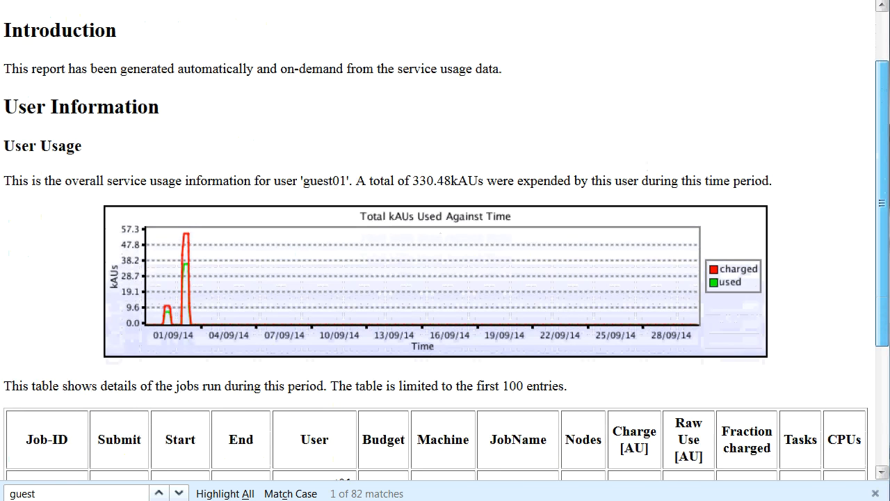
scroll(down, 3)
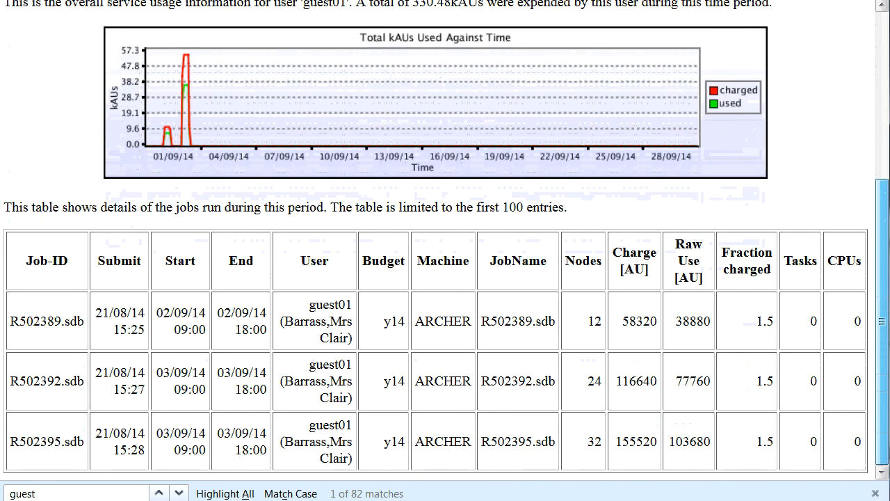